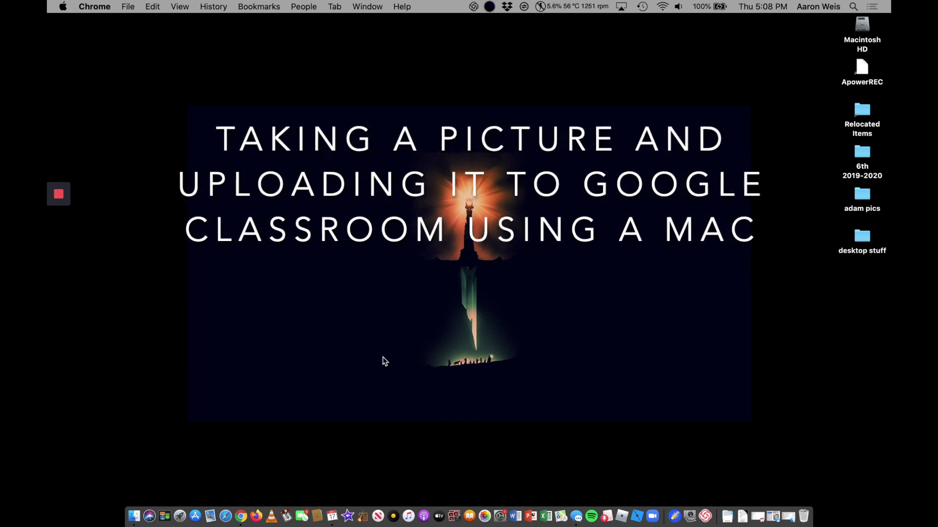
mouse_move(453, 516)
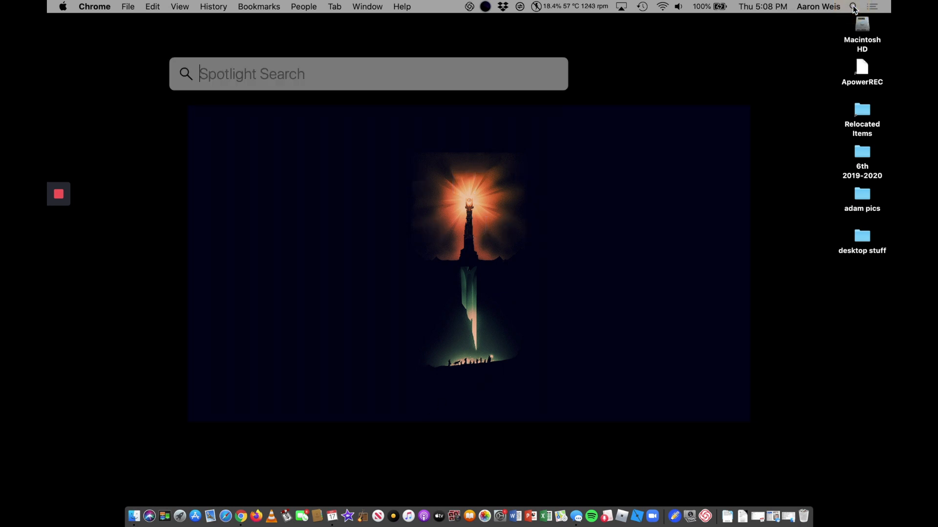
text(photo Booth)
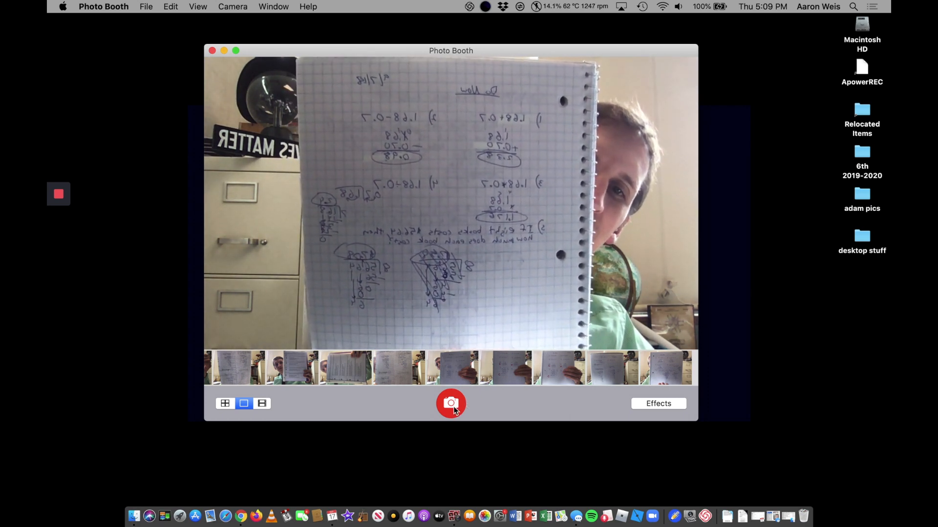
Capture a photo of the handwritten math worksheet and view it from the thumbnail strip.
click(450, 404)
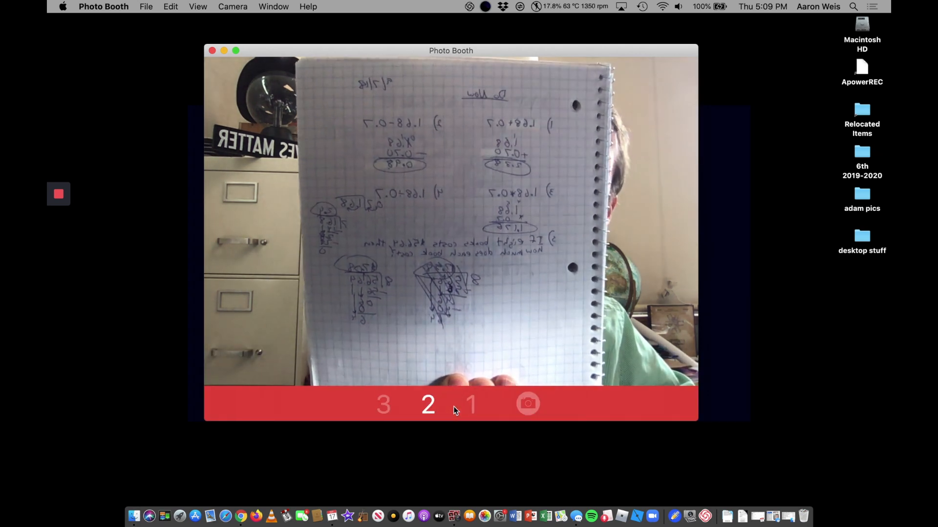
click(527, 403)
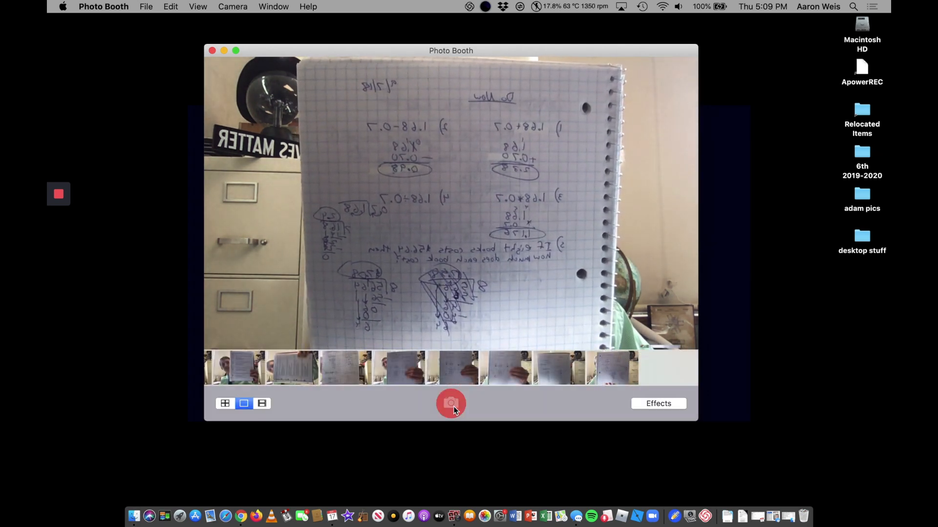
click(451, 403)
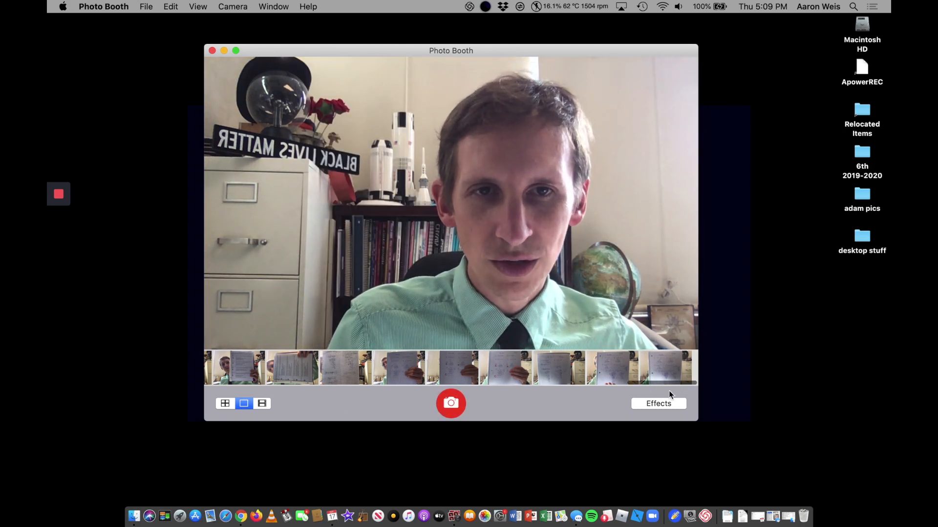
click(665, 367)
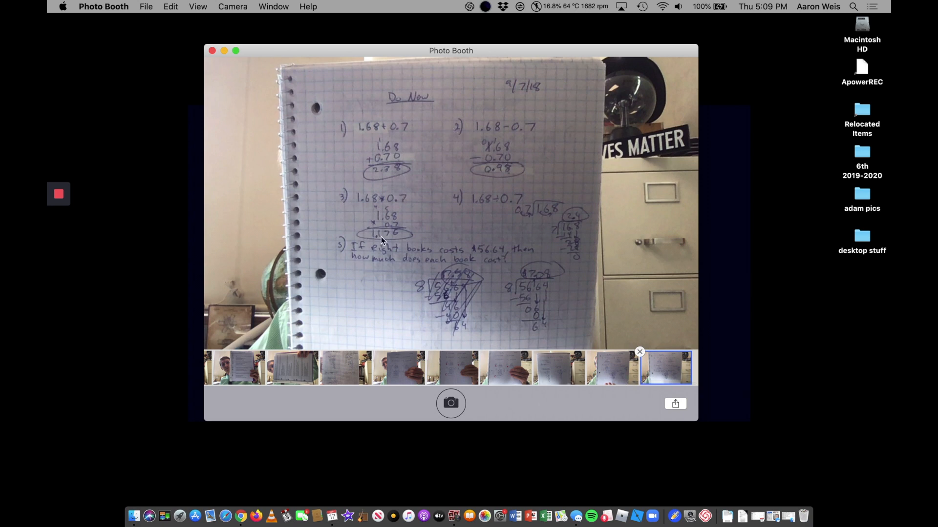
mouse_move(492, 265)
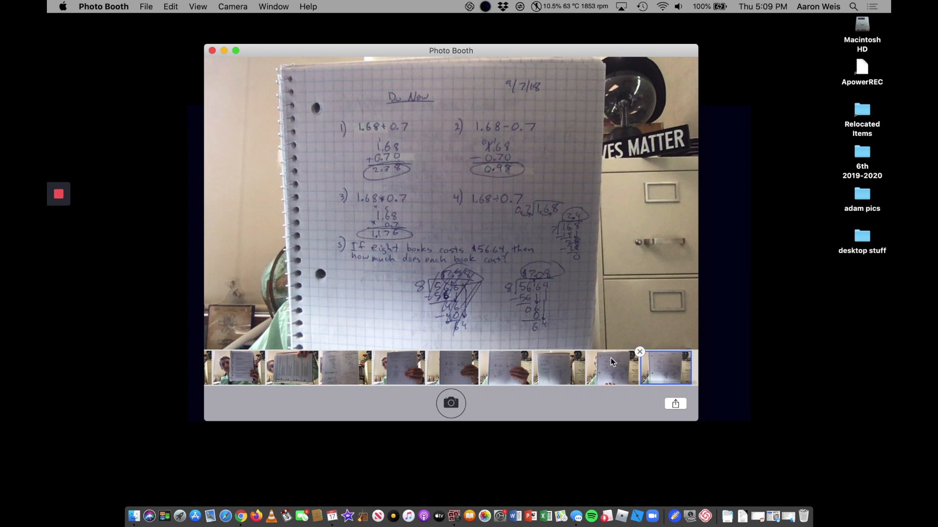
mouse_move(373, 125)
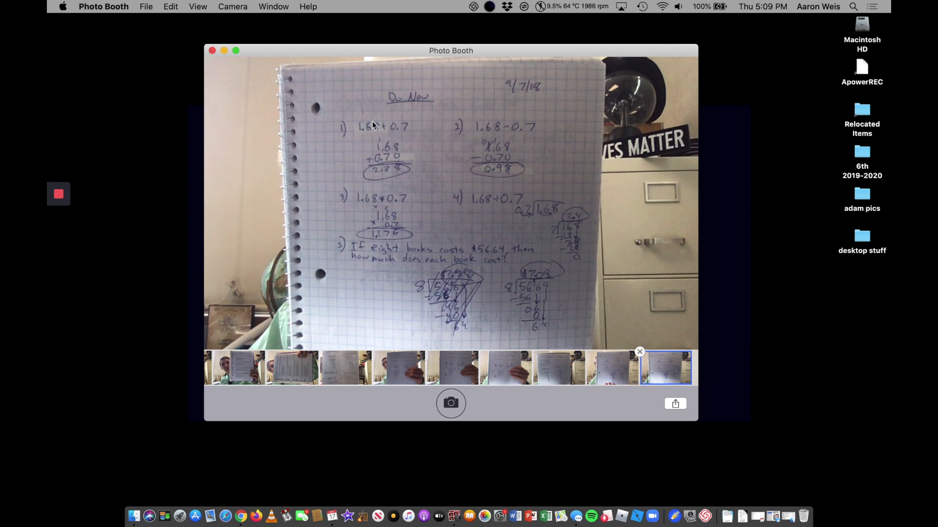
click(170, 7)
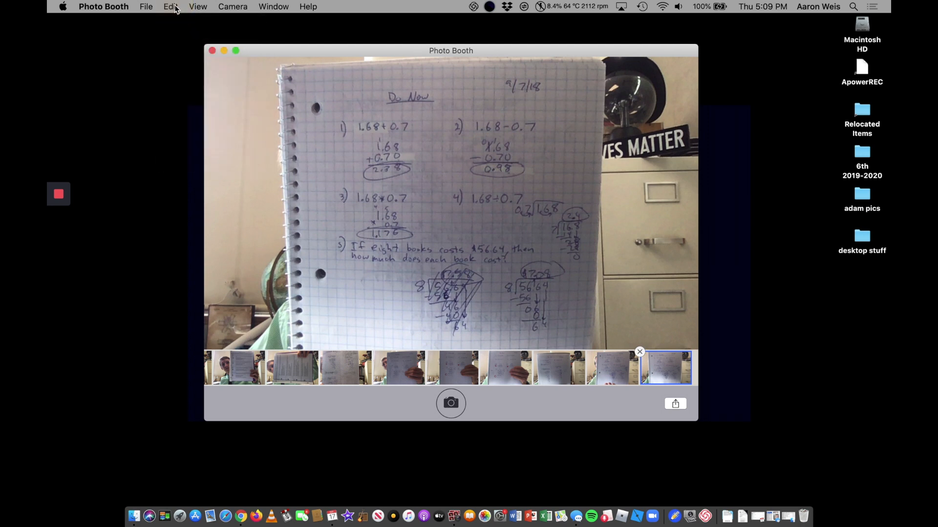
click(171, 7)
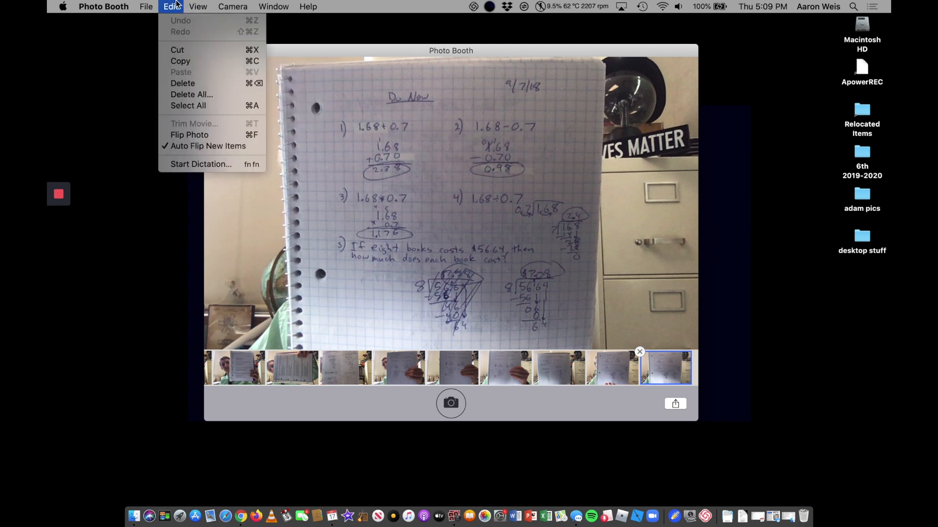
mouse_move(188, 135)
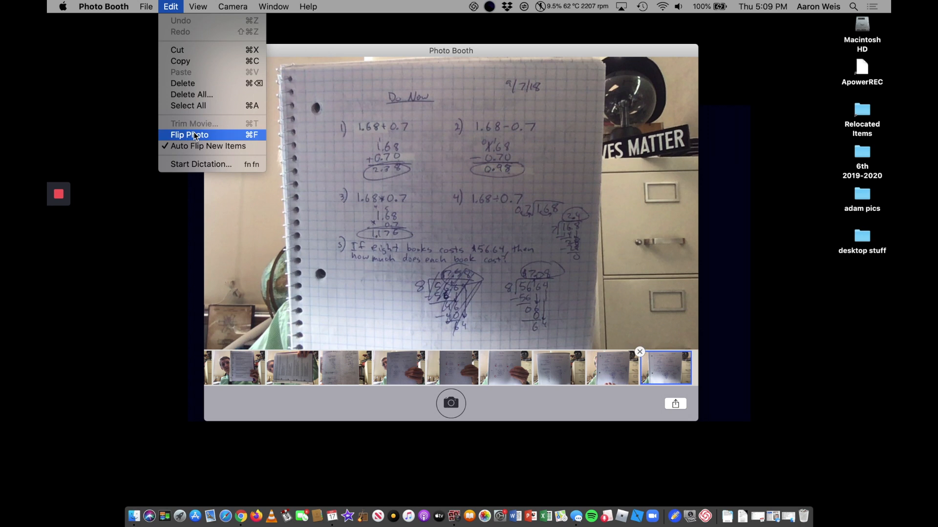
click(188, 135)
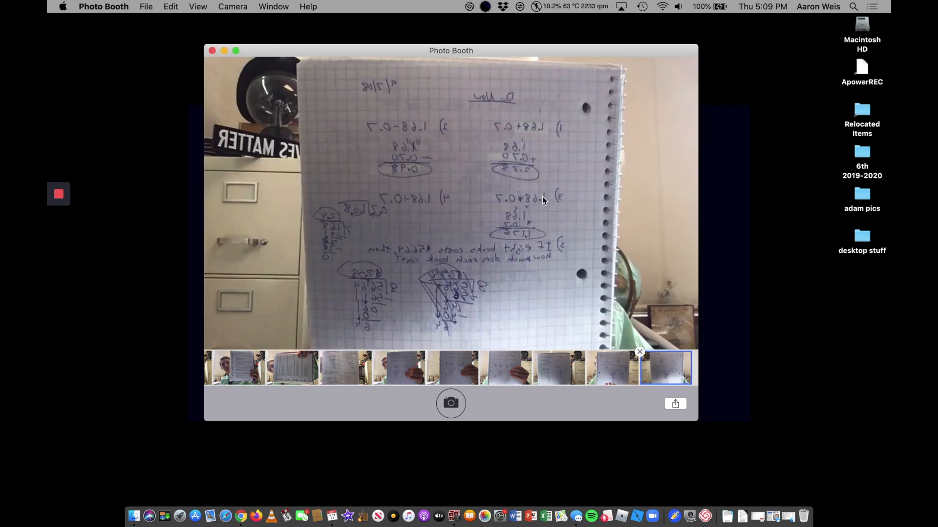
mouse_move(332, 190)
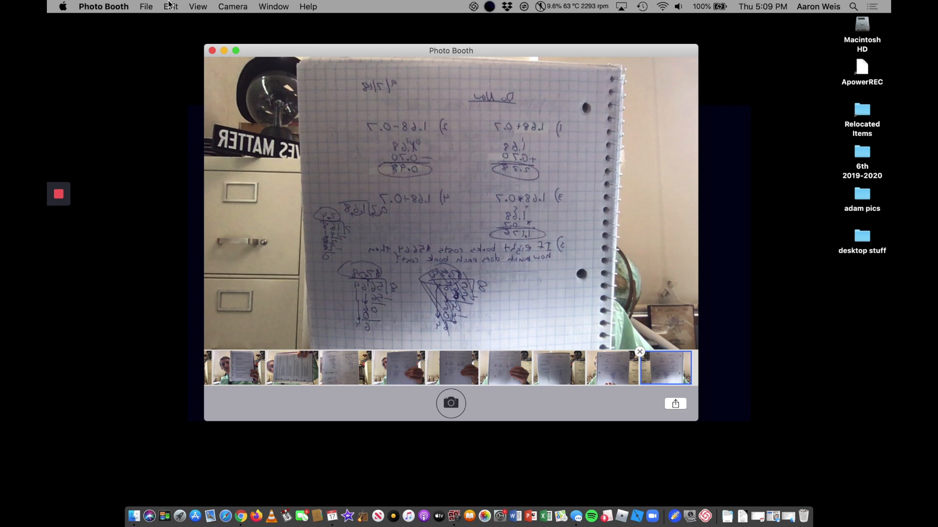
click(170, 6)
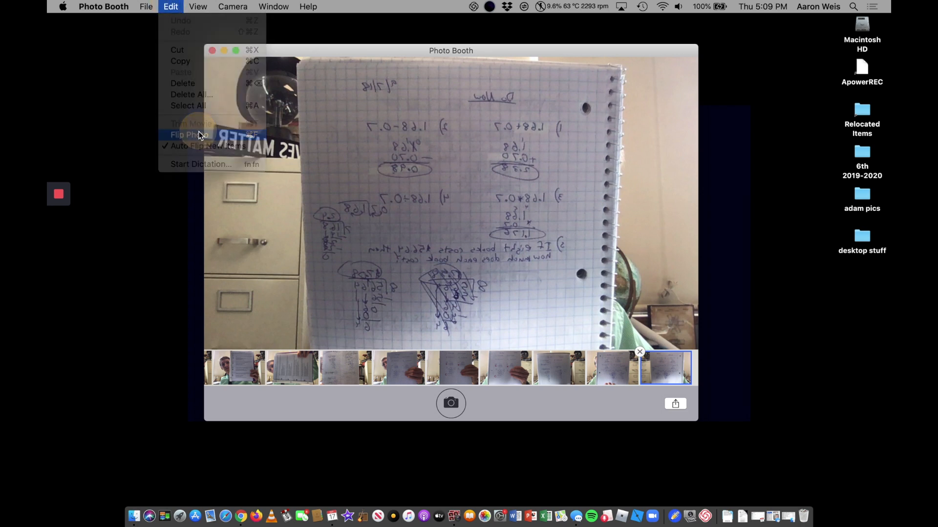
click(188, 135)
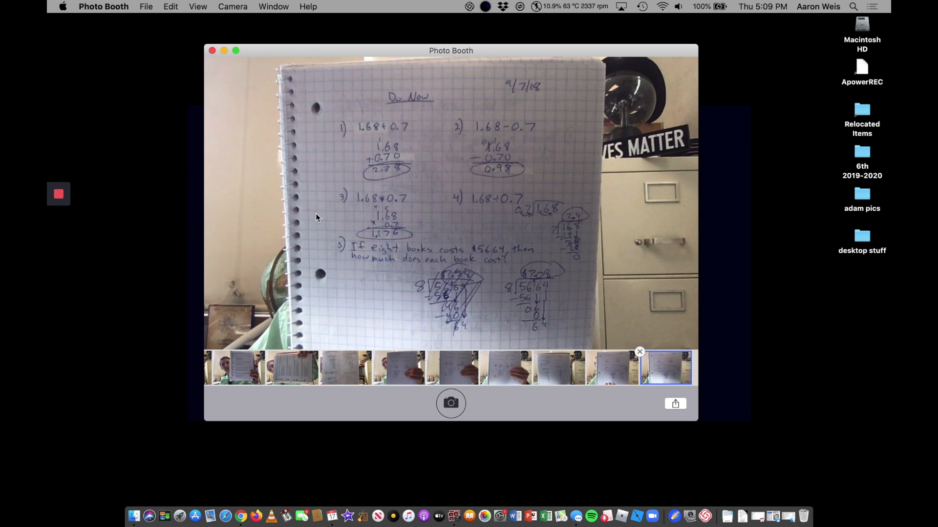
mouse_move(515, 51)
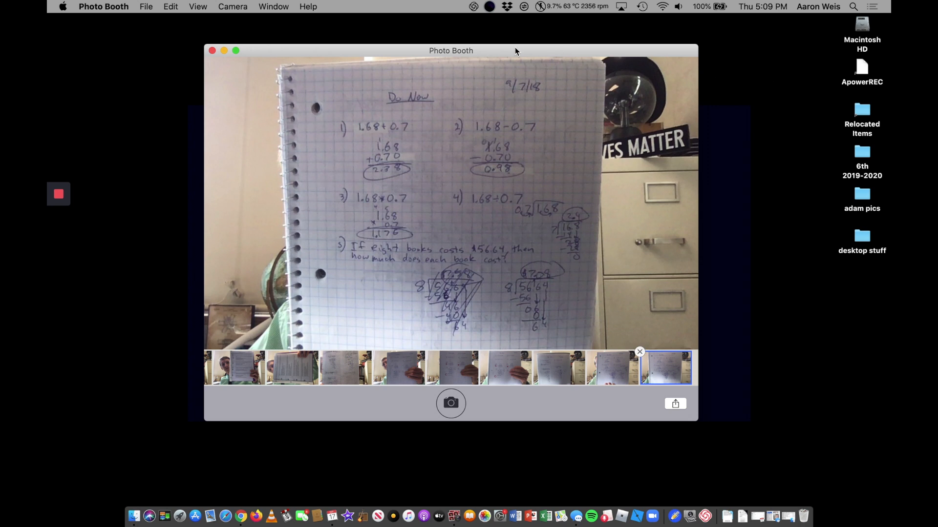
Move Photo Booth aside, select the latest math photo, and bring 6A Math/Science Classroom forward in Chrome.
drag(450, 50, 536, 49)
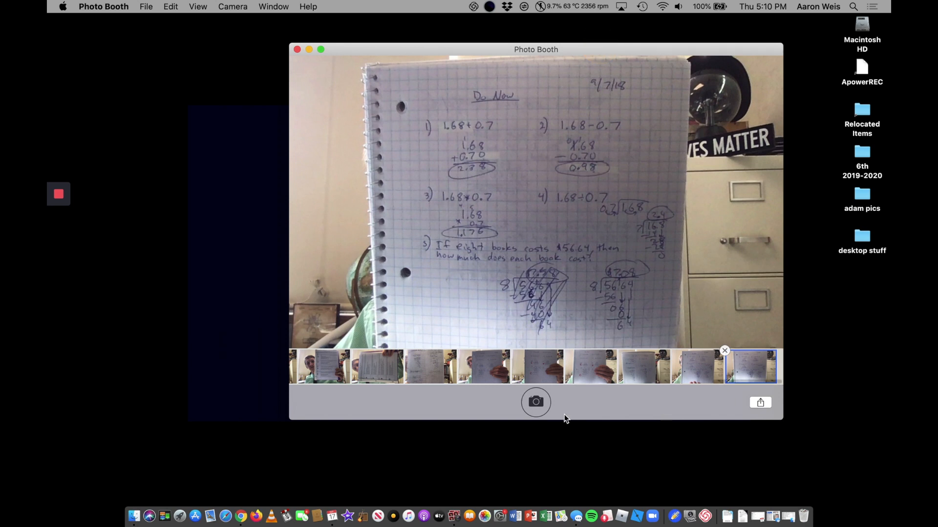
click(146, 7)
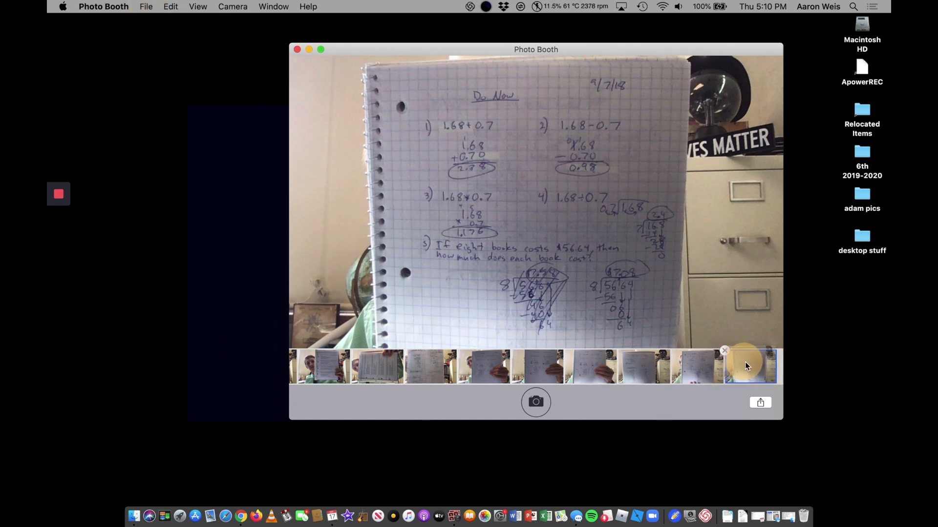
click(750, 366)
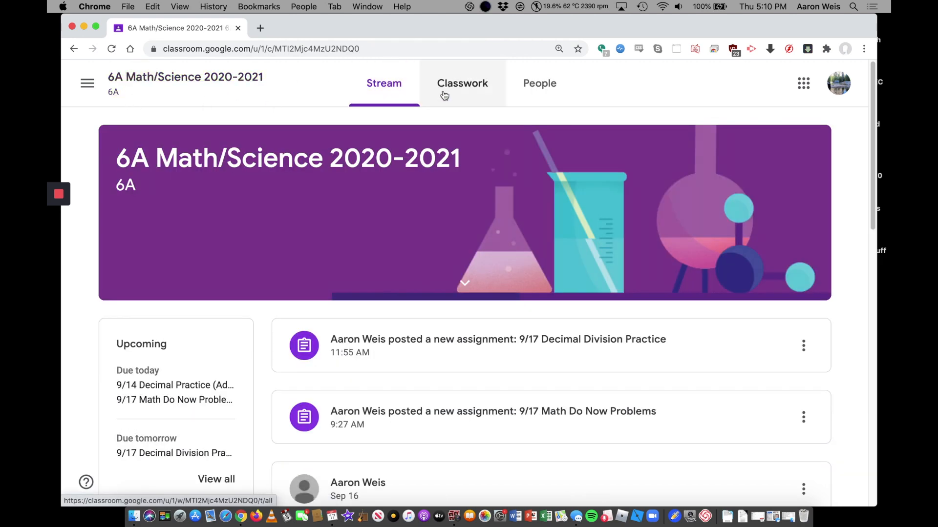
From Classwork, open 9/14 Decimal Practice and choose Google Drive under Add or create.
click(462, 83)
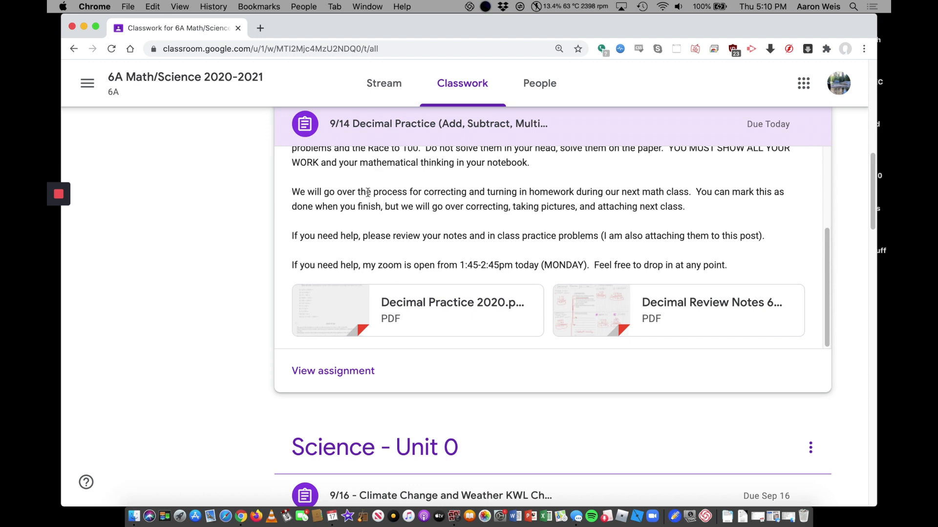
click(332, 371)
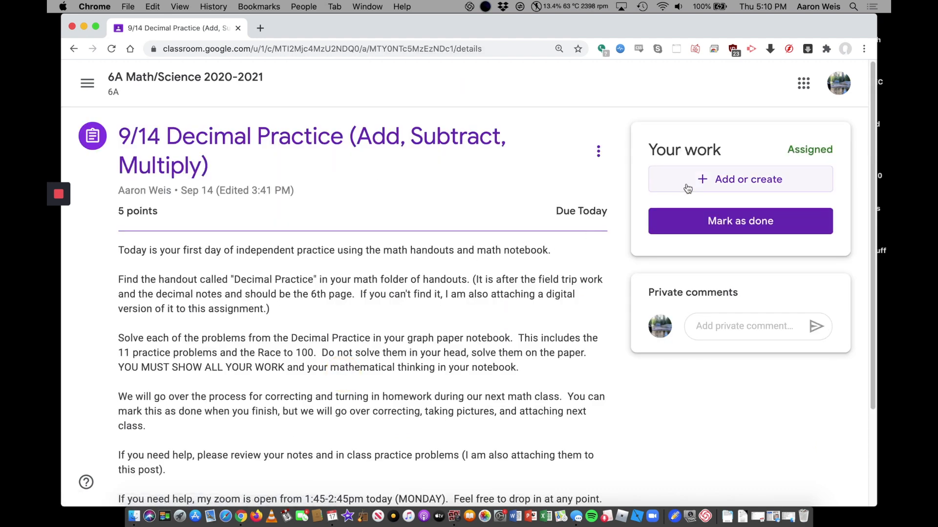
click(740, 180)
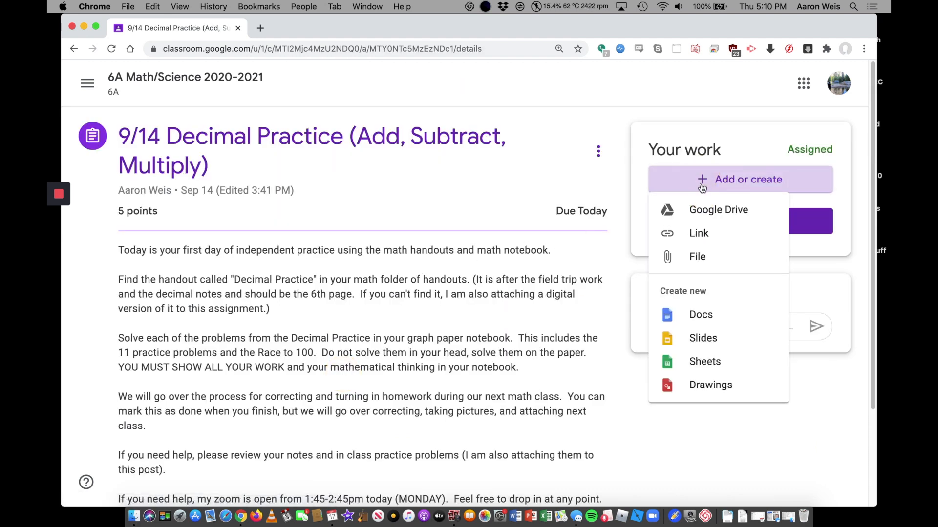
click(698, 256)
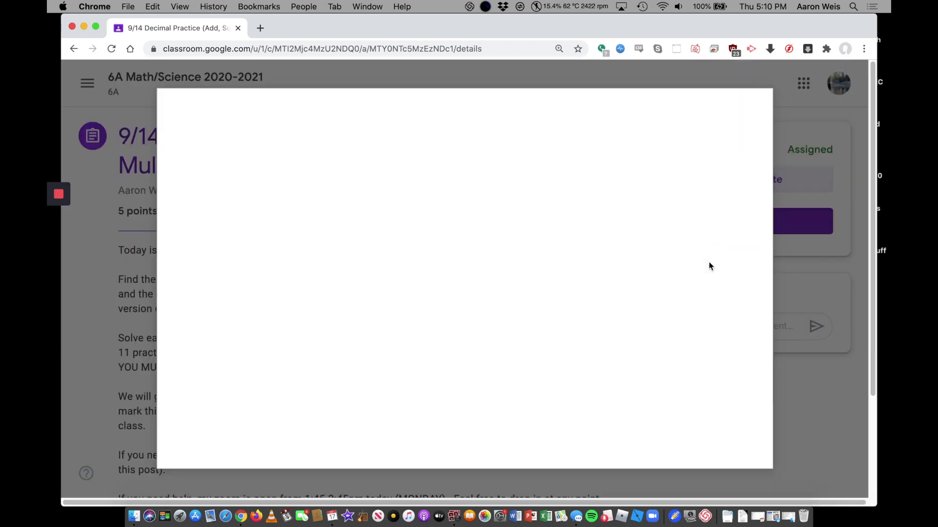
Switch the Insert files dialog to its Upload tab for browsing or dropping a file.
click(272, 159)
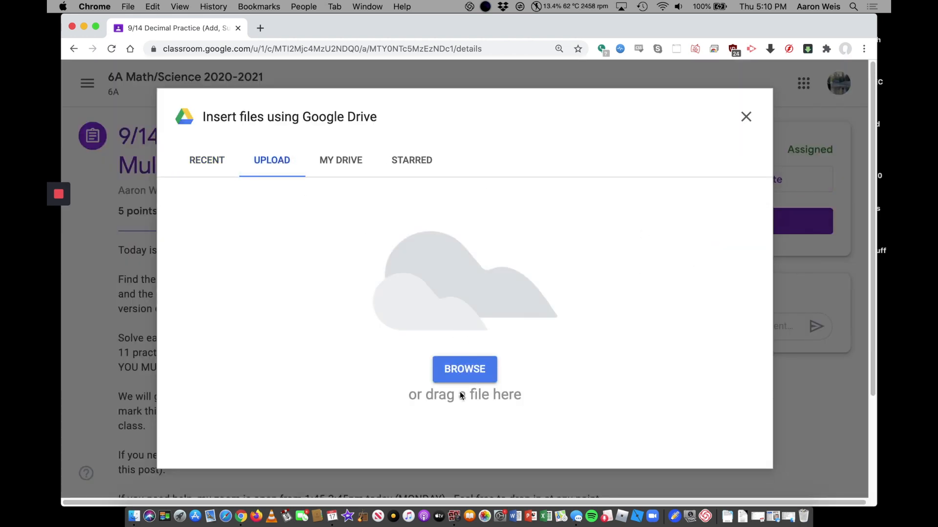
mouse_move(469, 516)
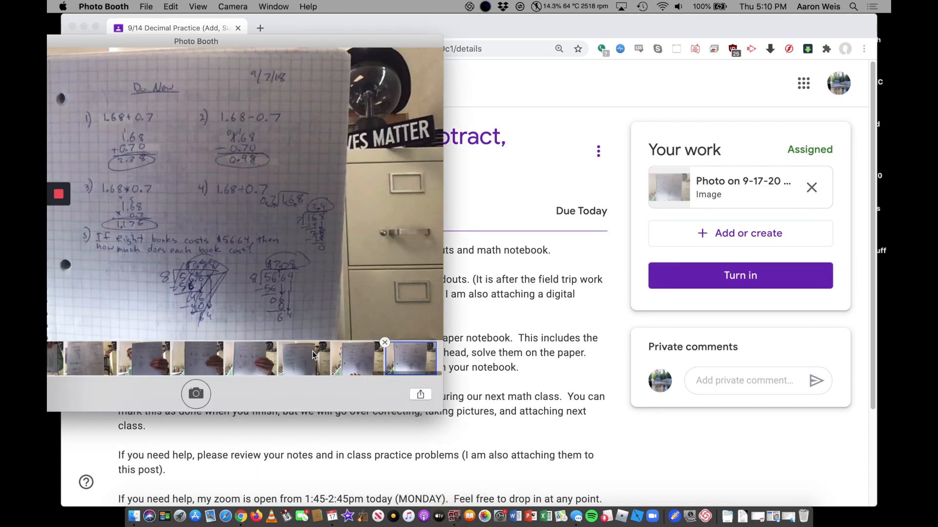
With the worksheet photo attached, view an older Do Now photo in Photo Booth.
click(304, 358)
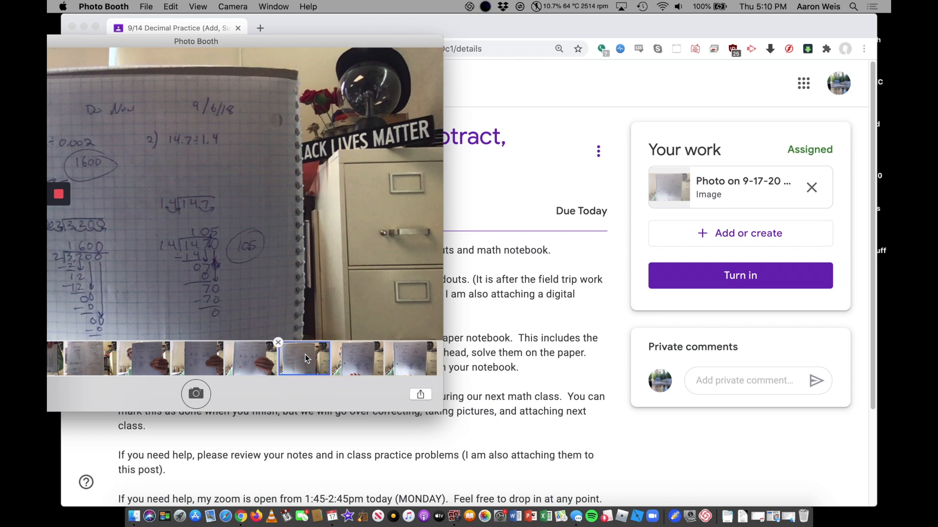